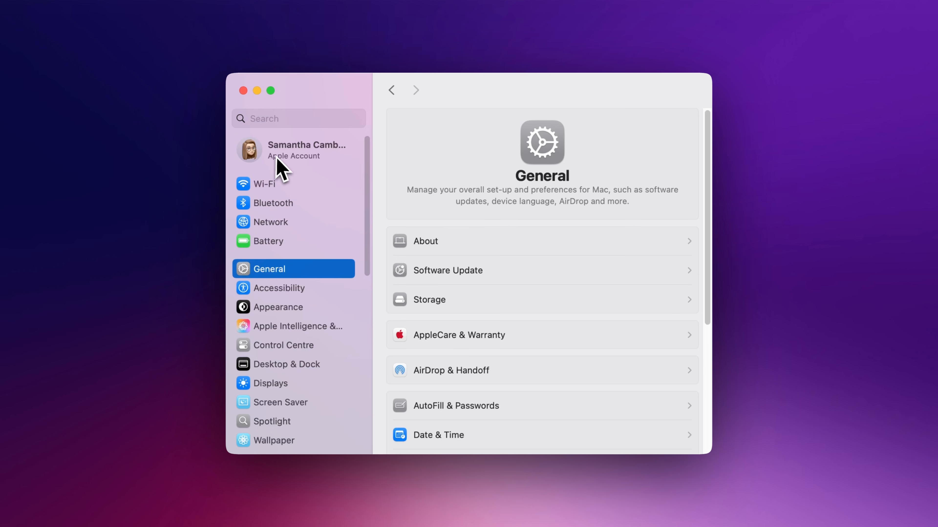
mouse_move(304, 207)
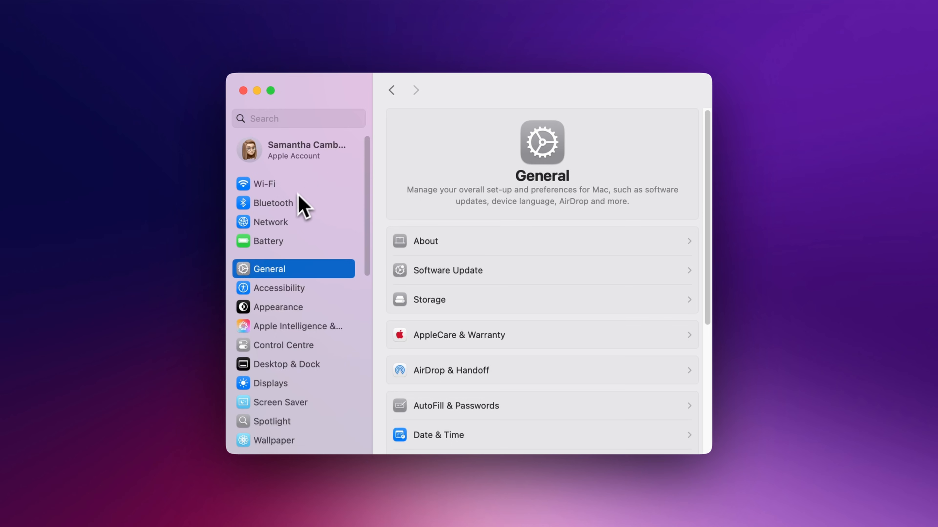
Review the Bluetooth and Wi-Fi panes, then return to the desktop via the Apple menu
click(272, 202)
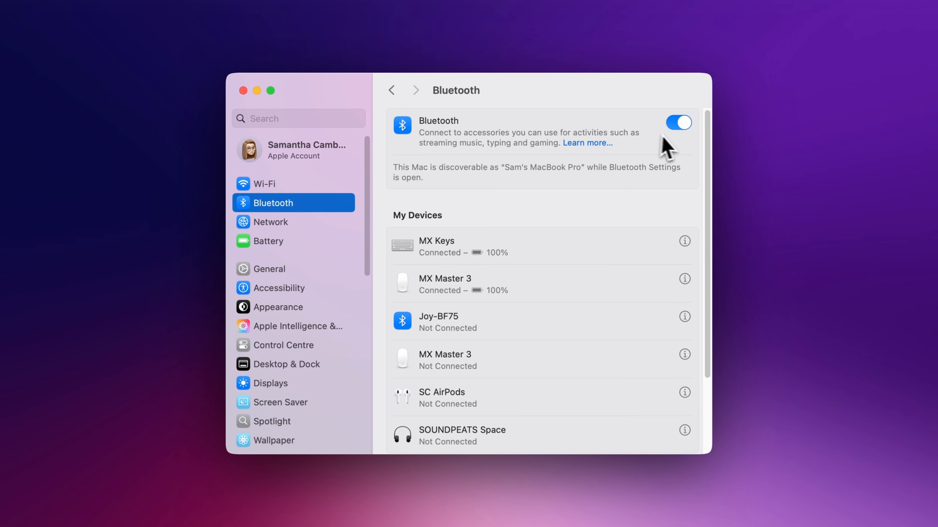
click(267, 184)
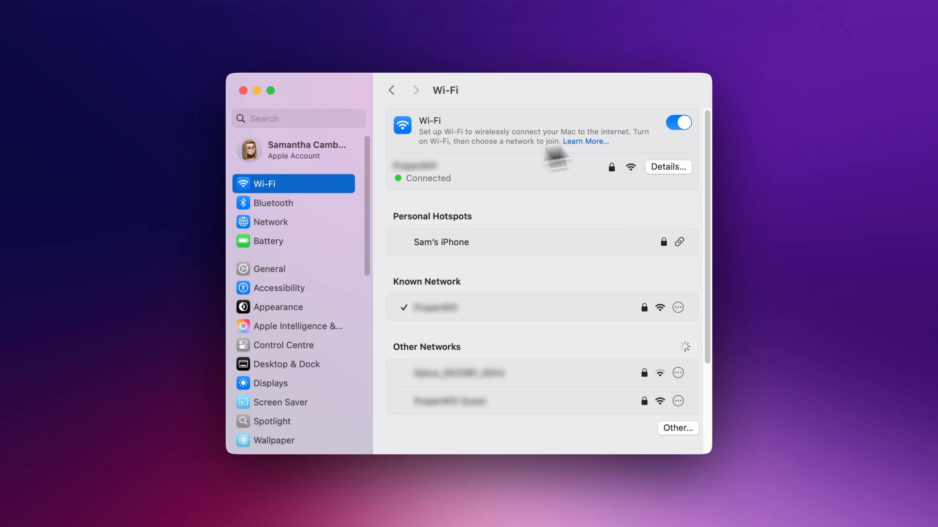
click(30, 26)
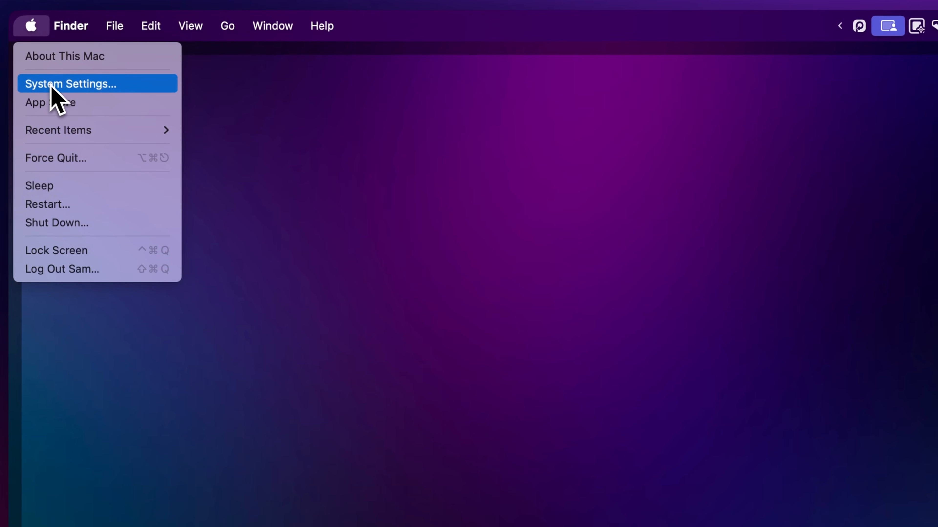
click(70, 83)
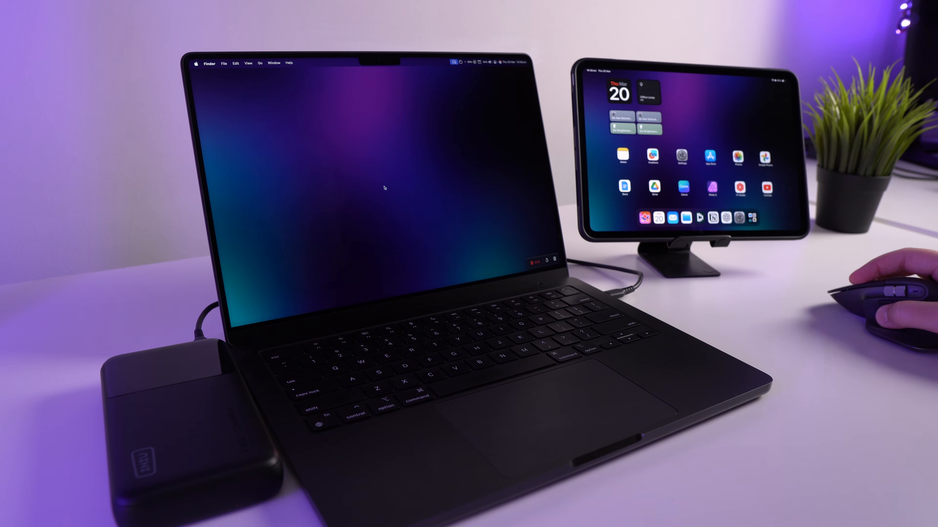
From the Apple menu reach Displays and list devices available to mirror or extend to
click(48, 40)
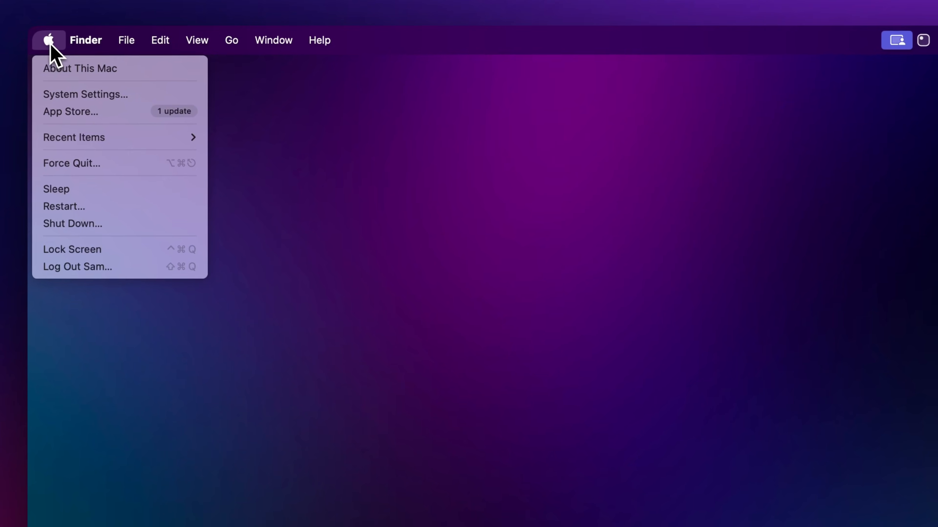
click(85, 93)
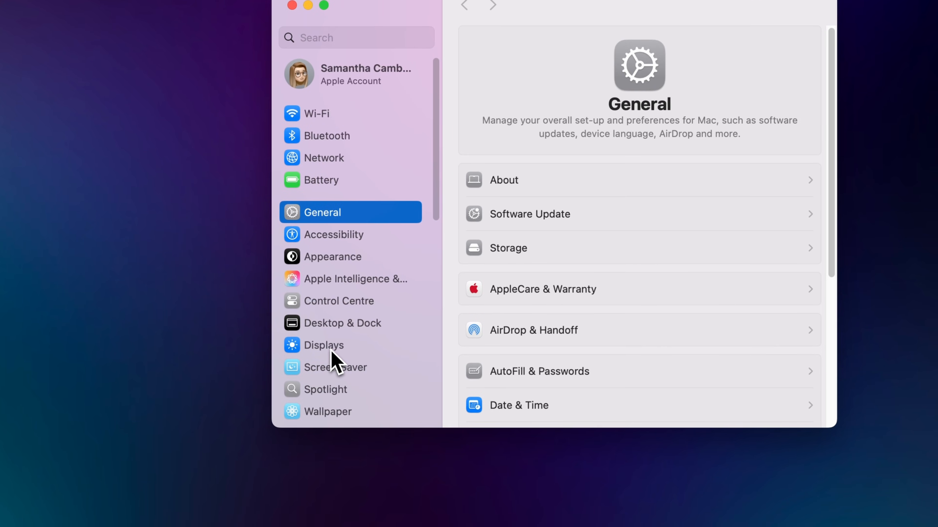
click(325, 345)
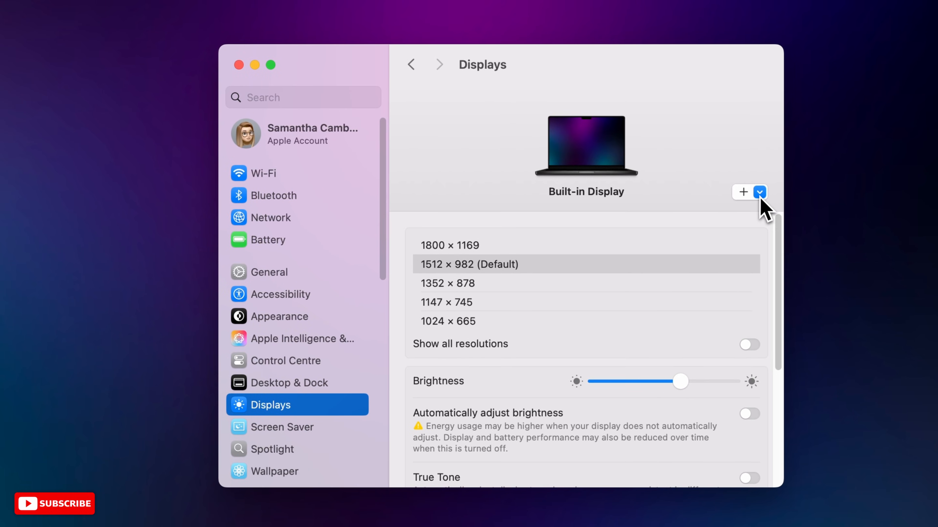
click(759, 192)
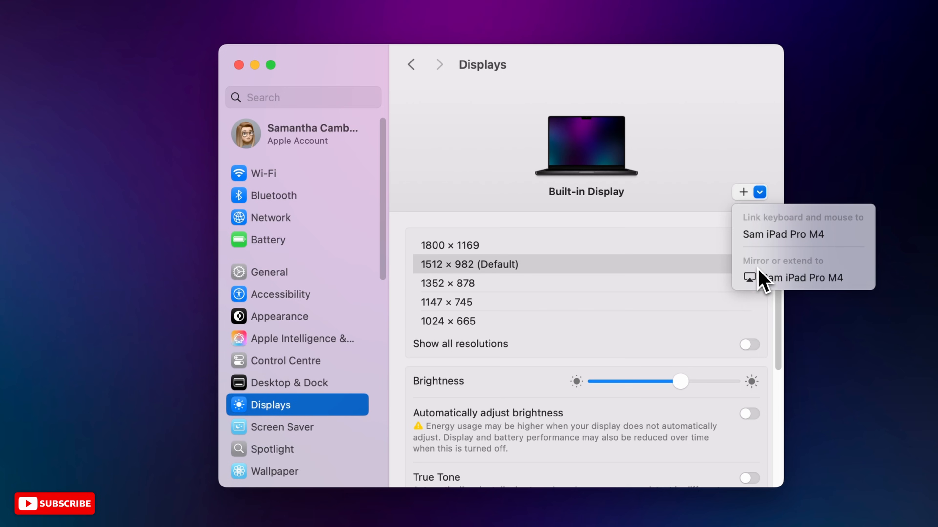
mouse_move(802, 277)
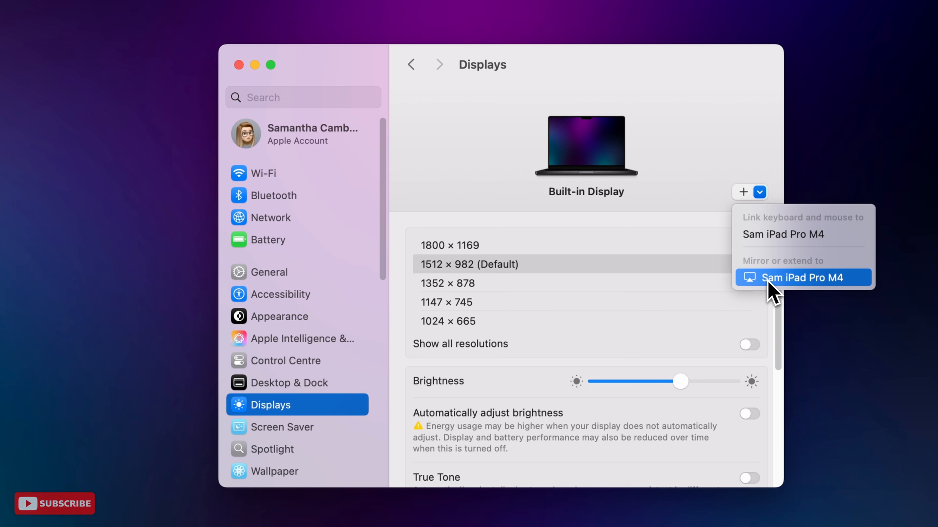
Extend the desktop onto the iPad Pro M4 and arrange it right of the MacBook
click(801, 277)
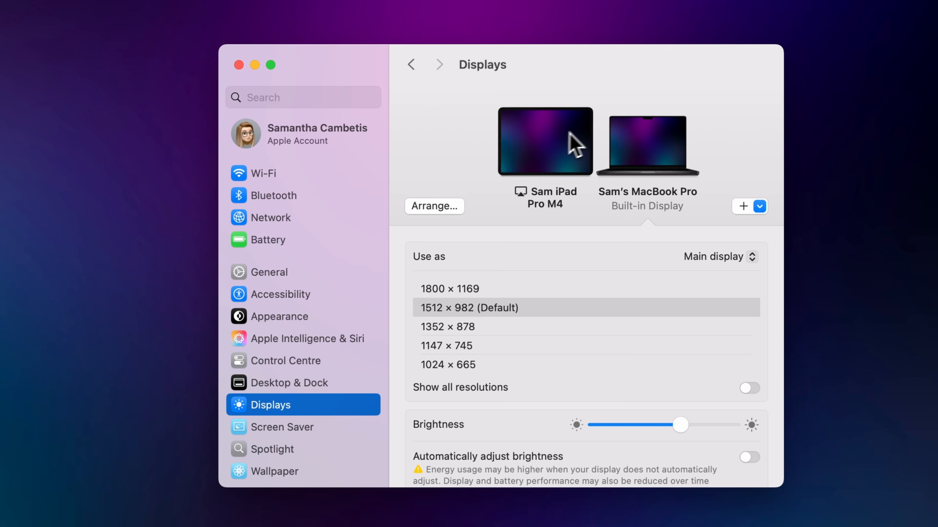
mouse_move(551, 174)
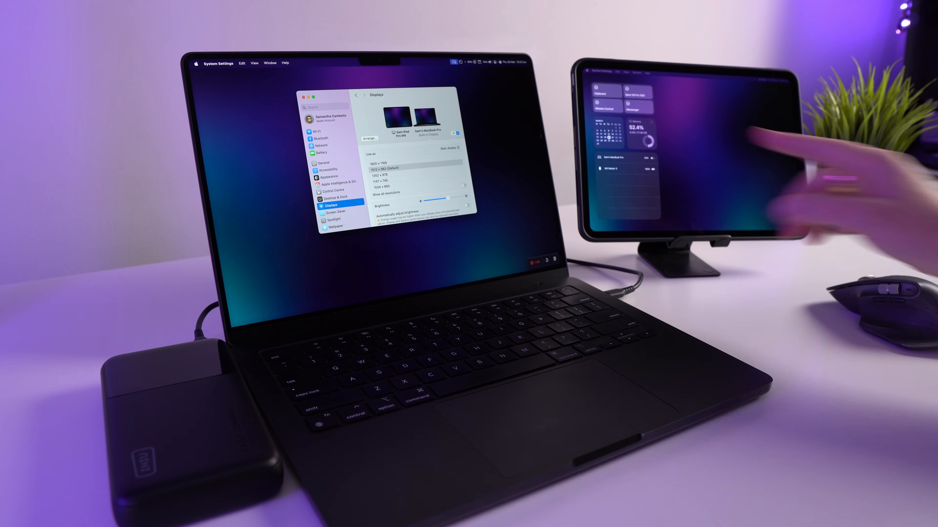
click(369, 139)
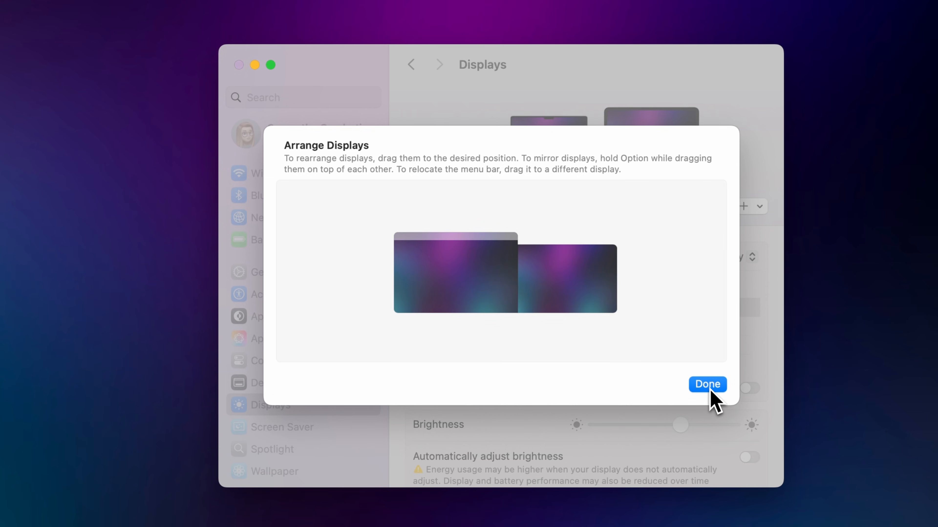
click(707, 384)
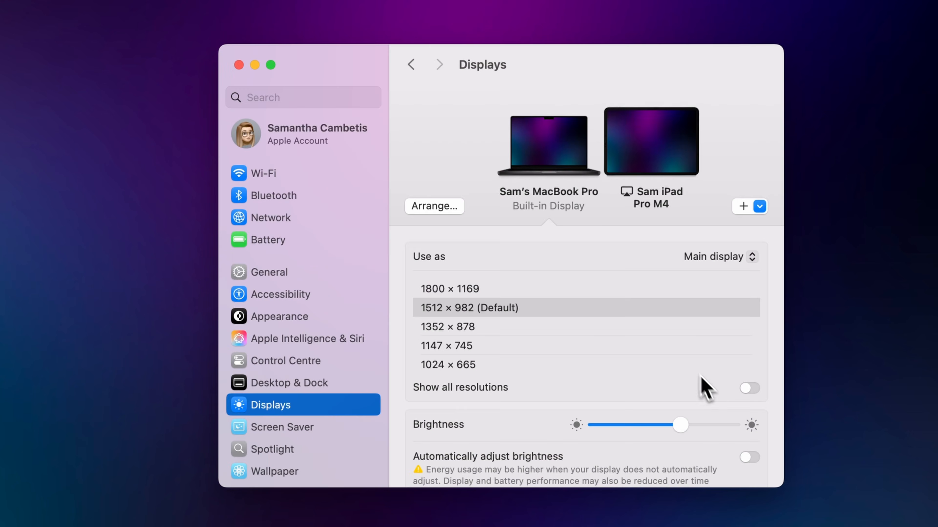
mouse_move(662, 173)
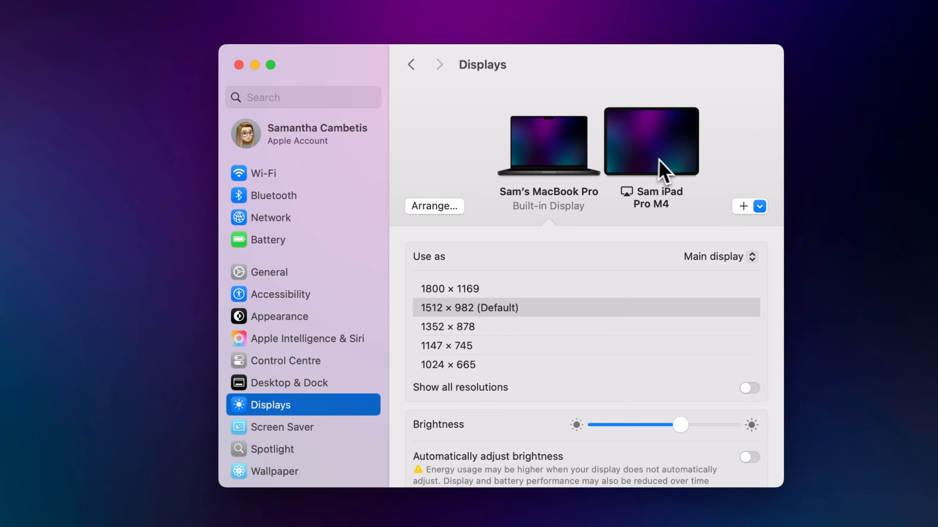
mouse_move(670, 173)
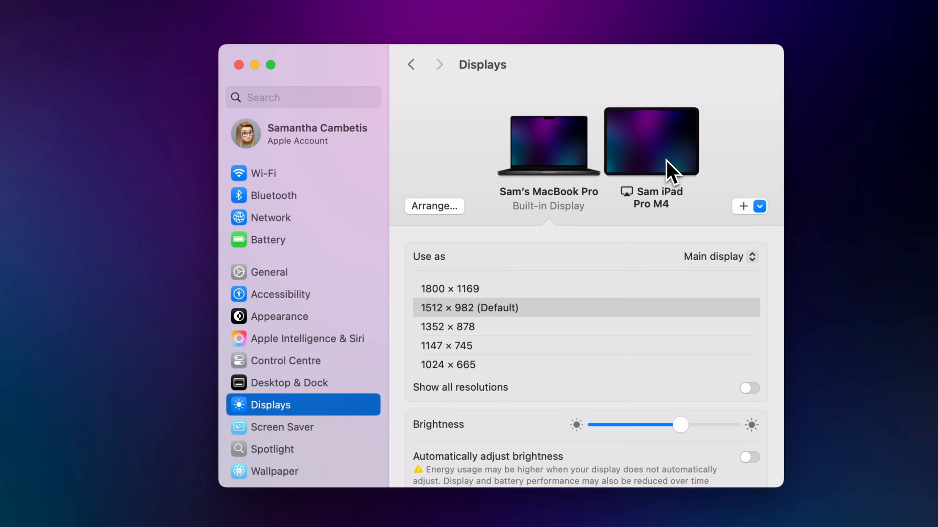
Keep the iPad Pro M4 set as Extended display, then disconnect it from the Mac
click(650, 139)
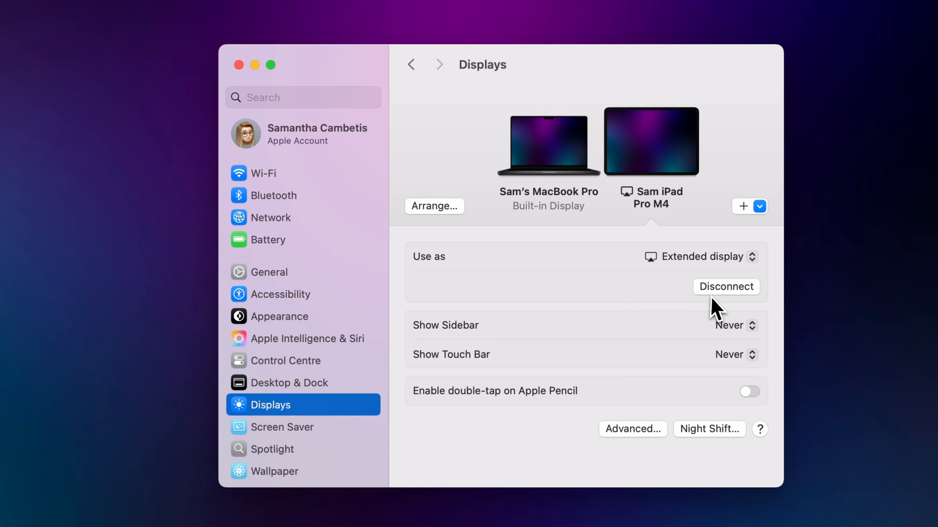
click(706, 256)
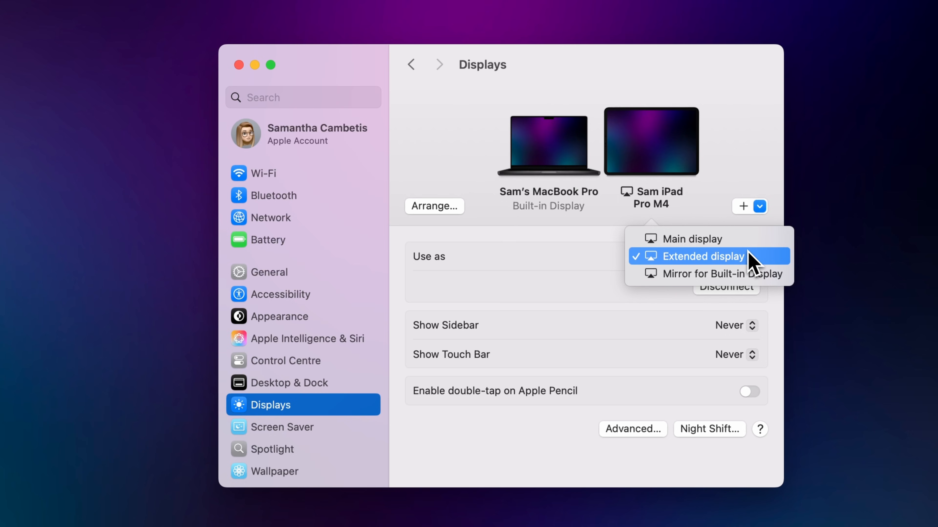
mouse_move(750, 272)
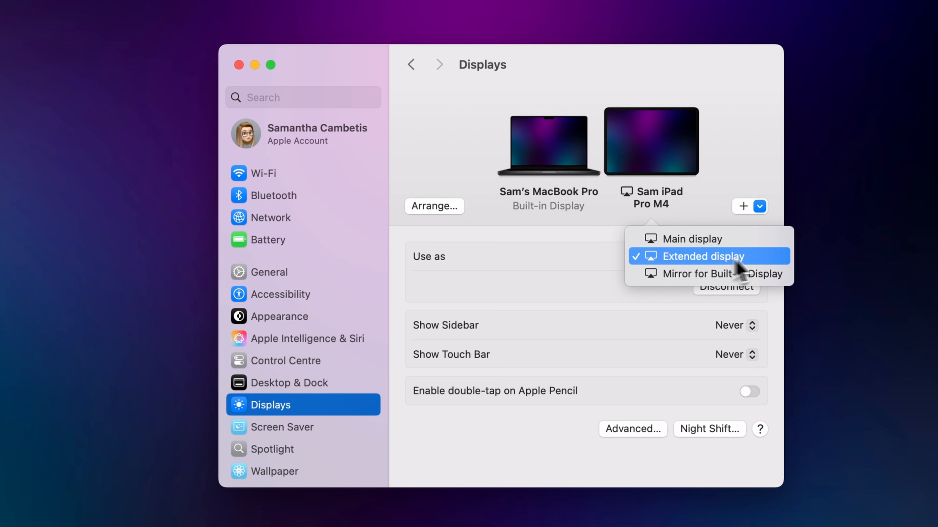
click(697, 256)
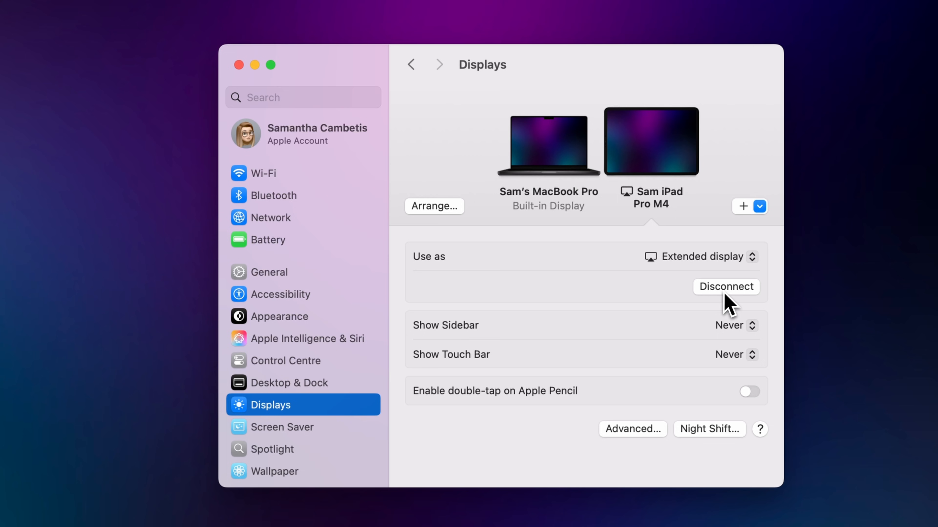
click(725, 287)
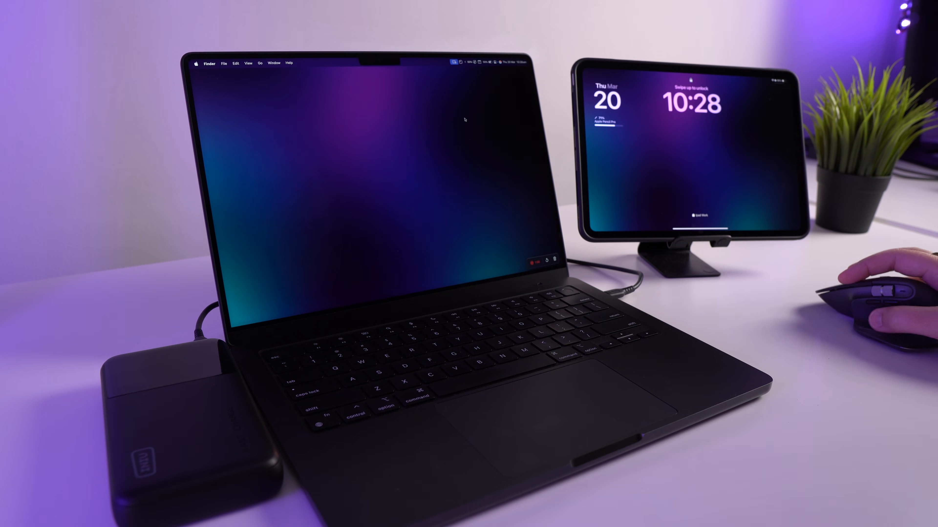
Reconnect the iPad Pro as an extended display from the Screen Mirroring menu
click(455, 63)
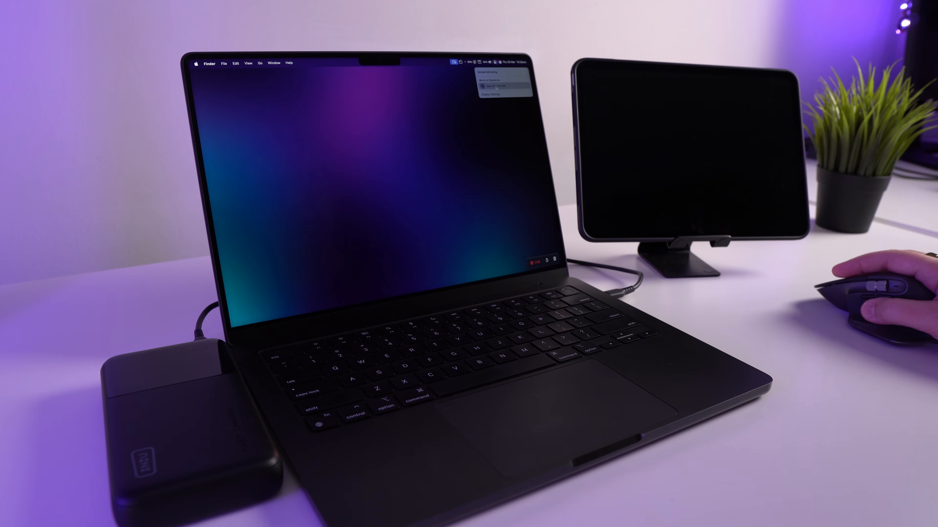
click(494, 86)
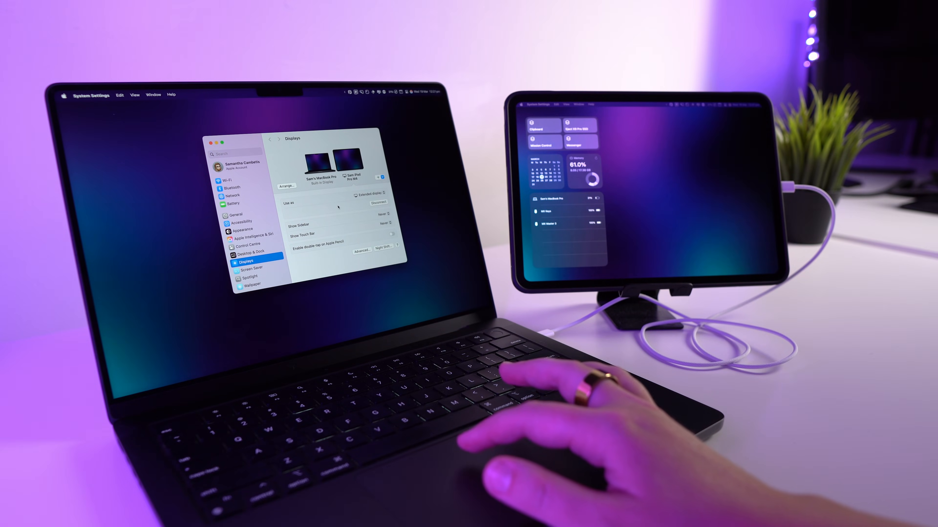
Show the General pane of System Settings
click(370, 193)
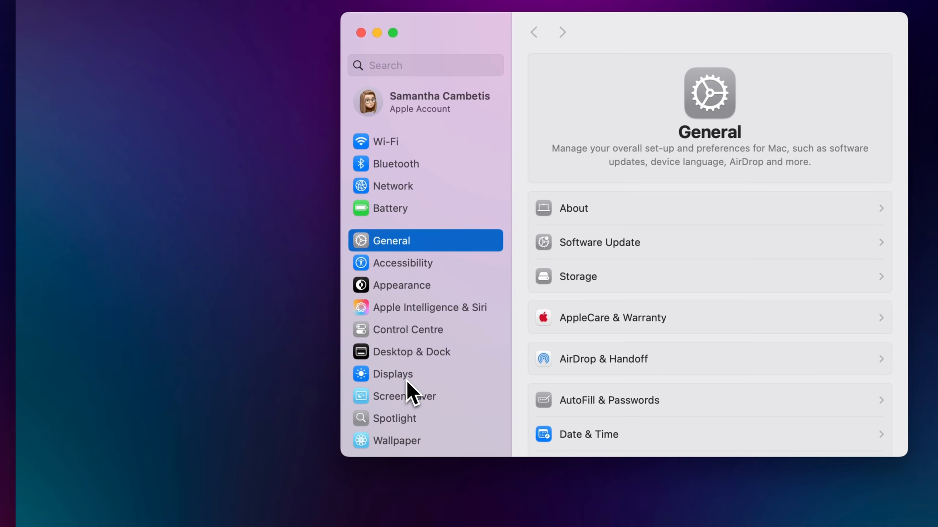
In Displays > Arrange, drag the iPad thumbnail to the MacBook's right and confirm
click(392, 374)
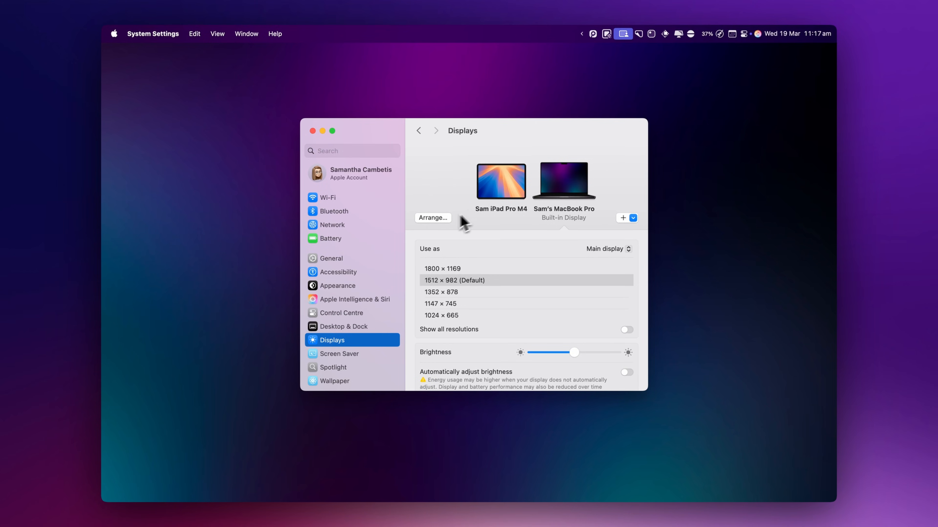
click(432, 217)
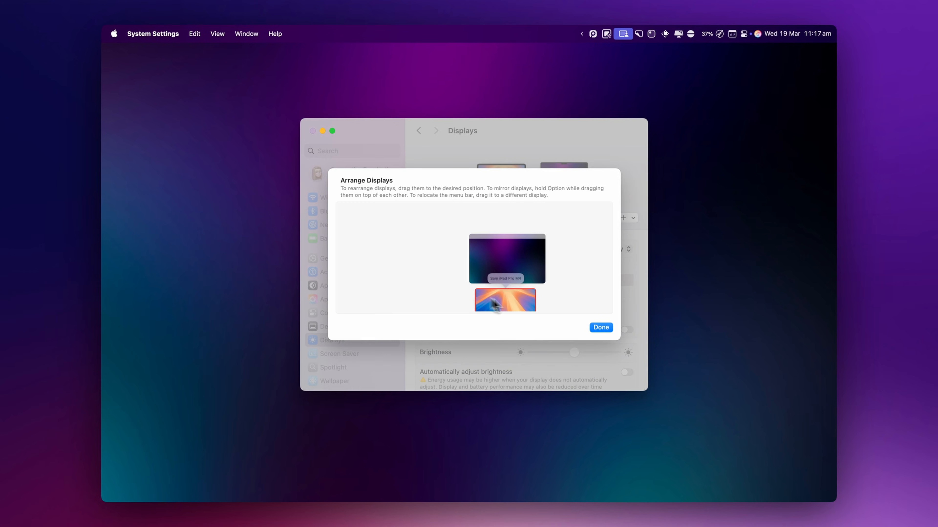
drag(504, 301, 446, 258)
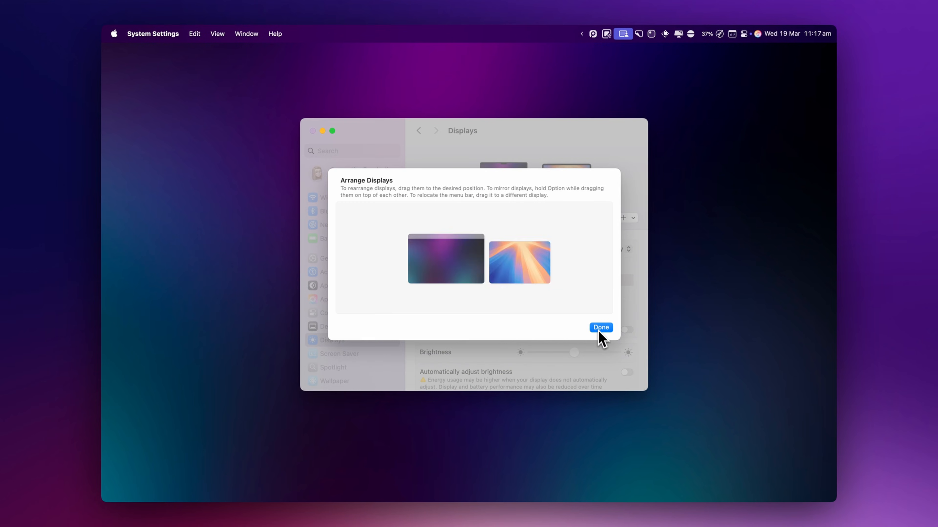
click(600, 327)
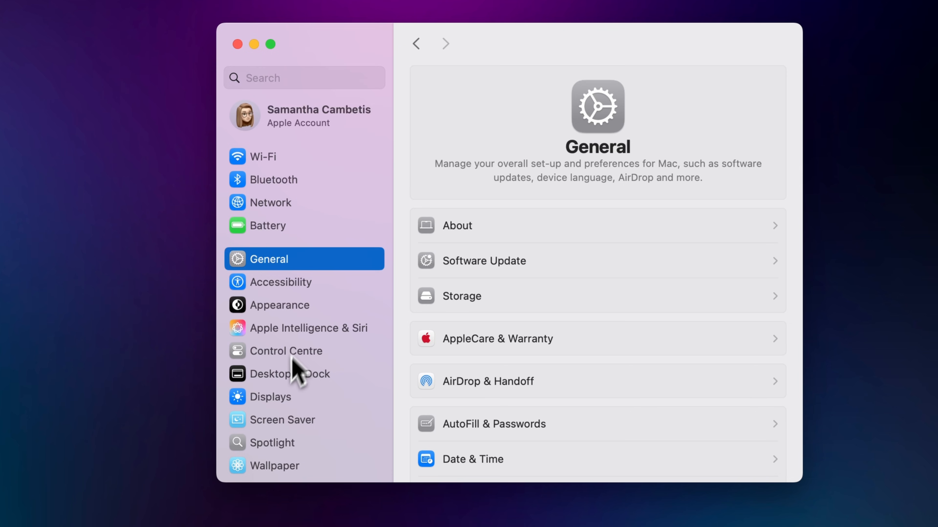
Set Show Sidebar to Never for the iPad Pro M4 display
click(275, 396)
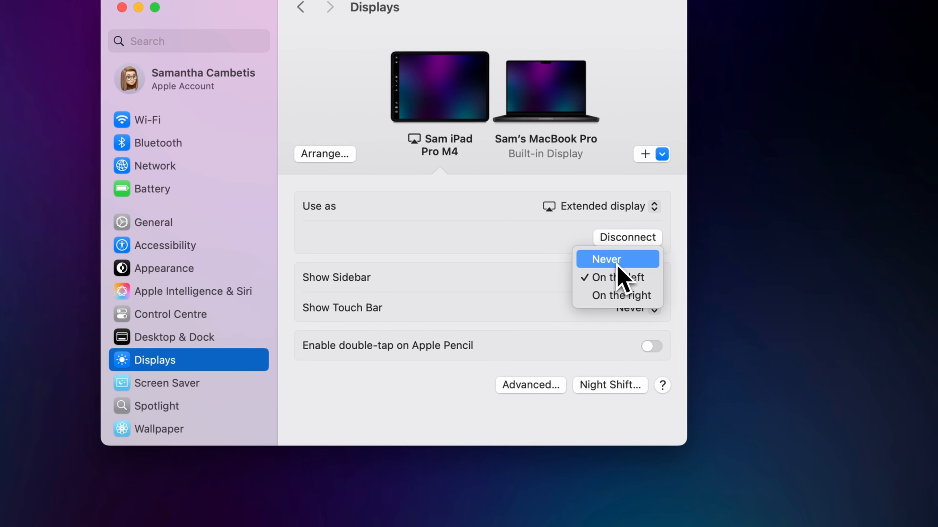
click(607, 259)
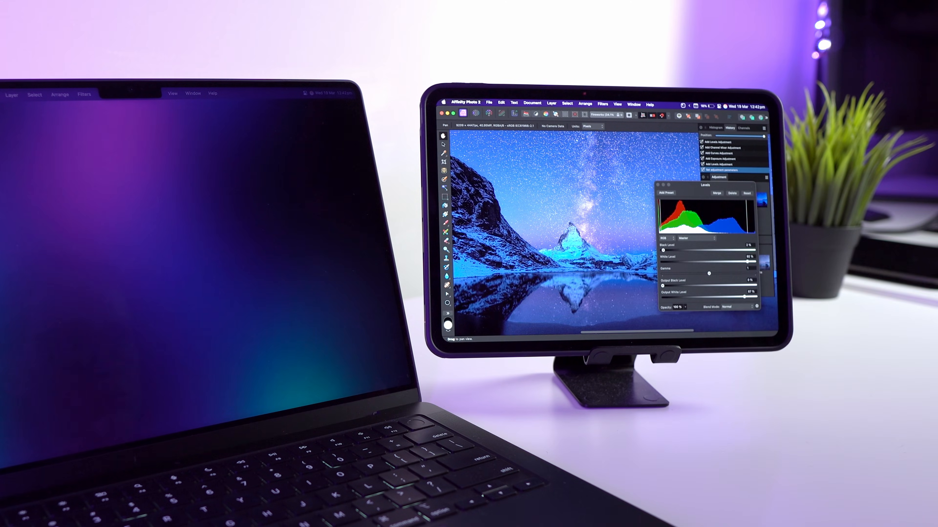
Power off the iPad with Slide to power off and restart it
click(266, 243)
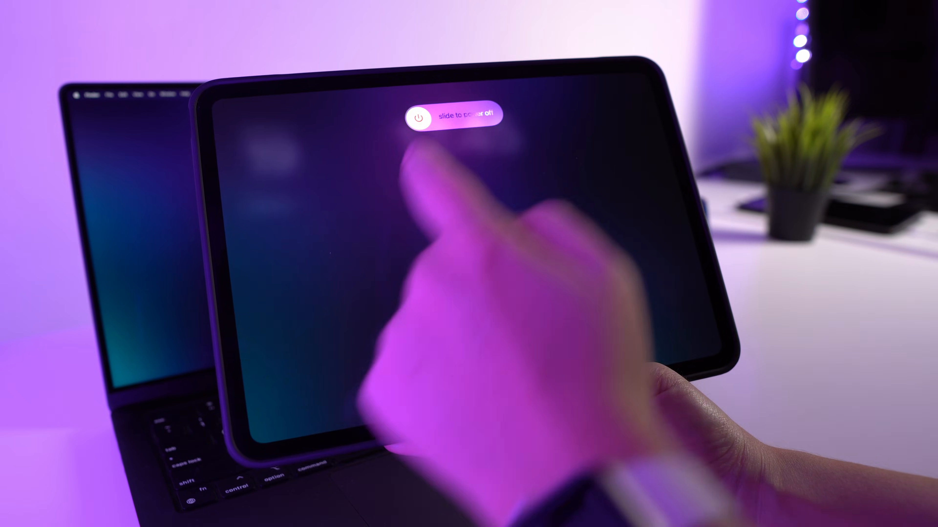
drag(419, 116, 496, 117)
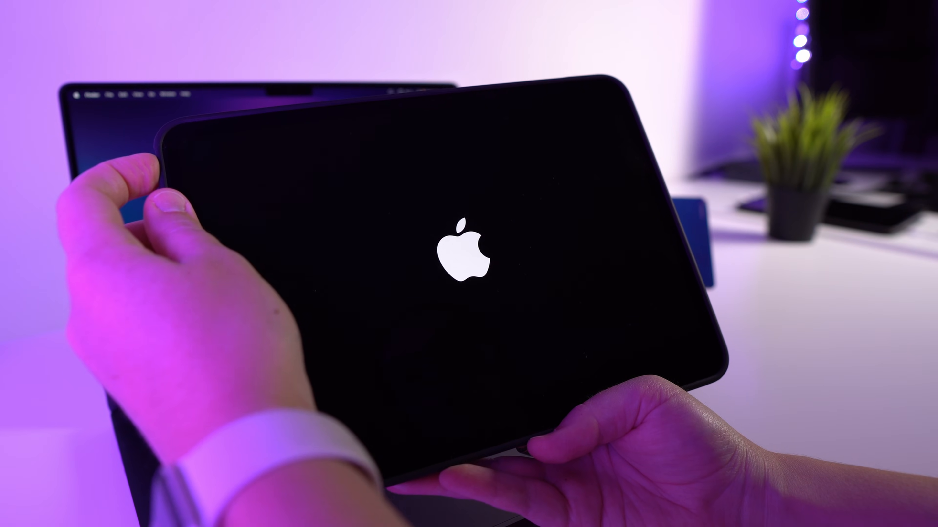